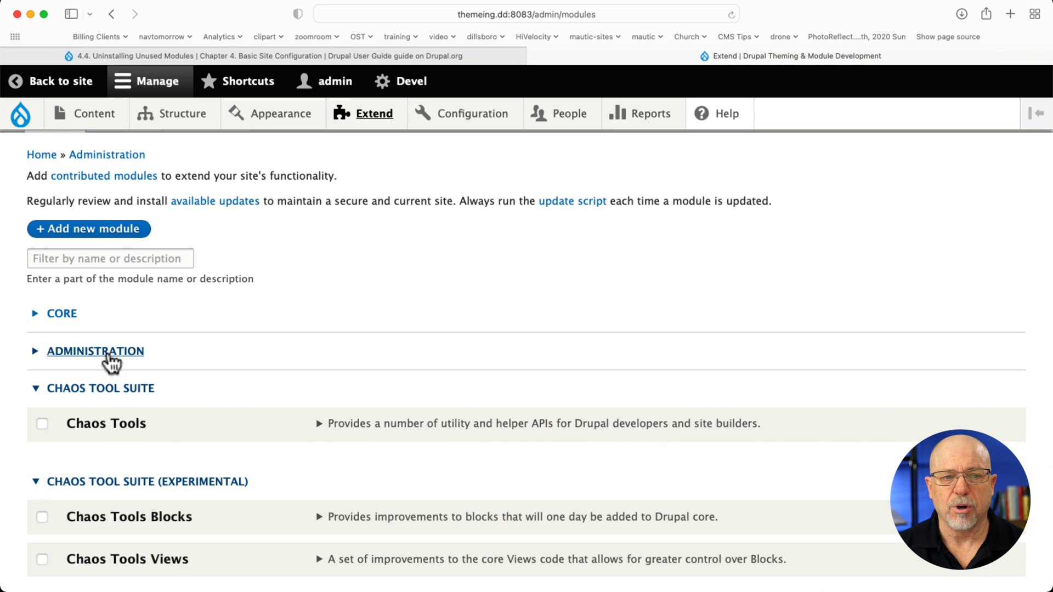
Scroll the Extend page, then switch to the Uninstall module list
scroll(down, 3)
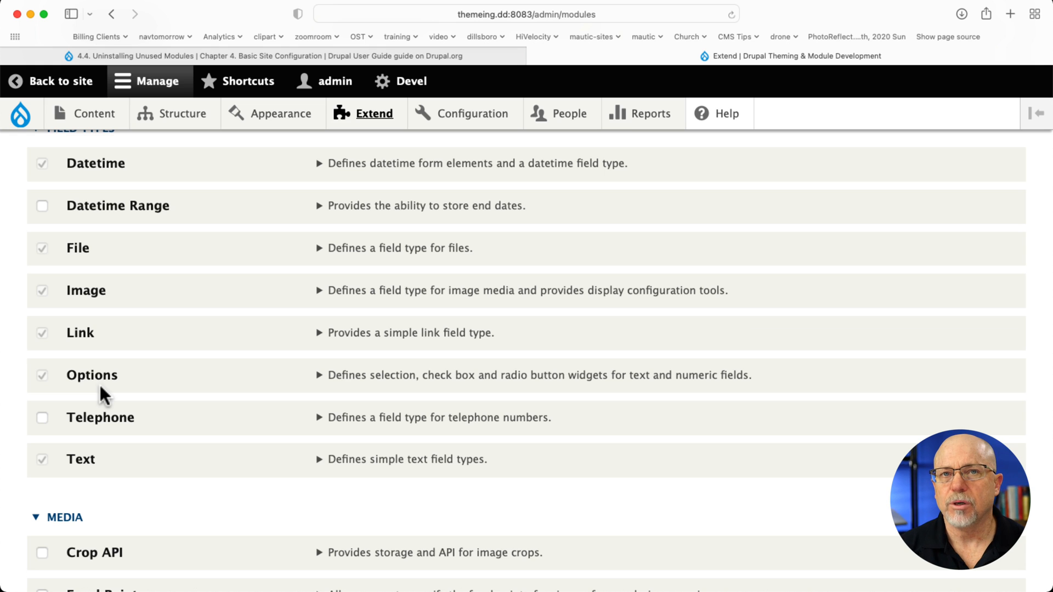
scroll(down, 3)
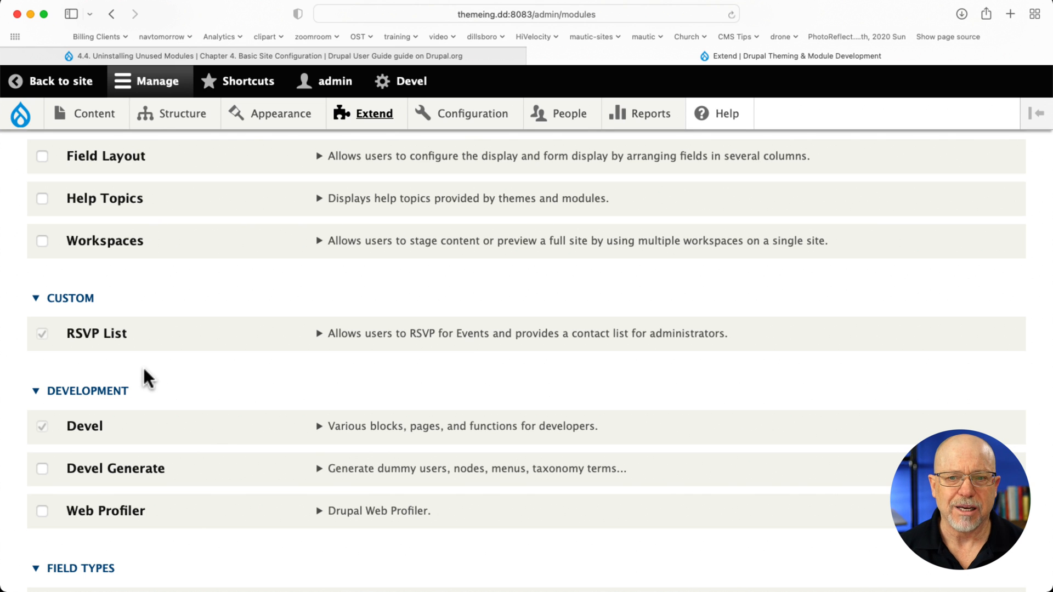
scroll(up, 3)
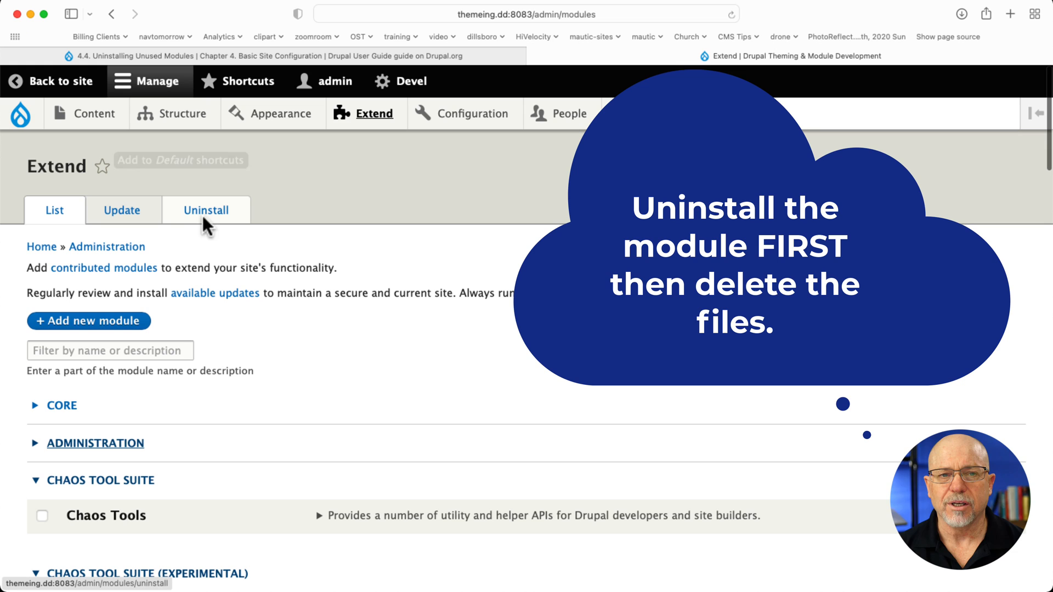
mouse_move(195, 225)
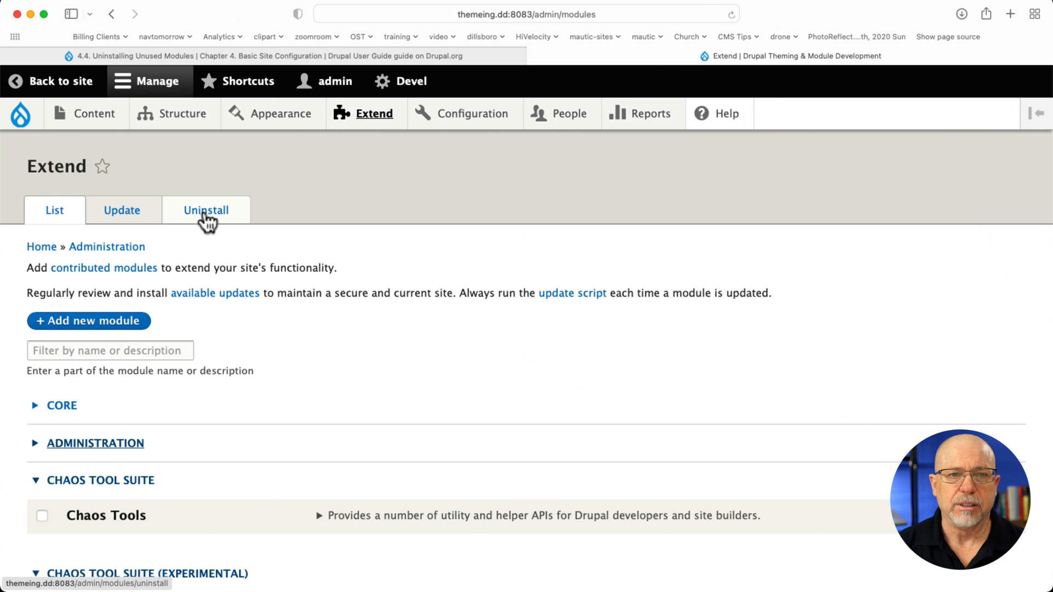
click(207, 210)
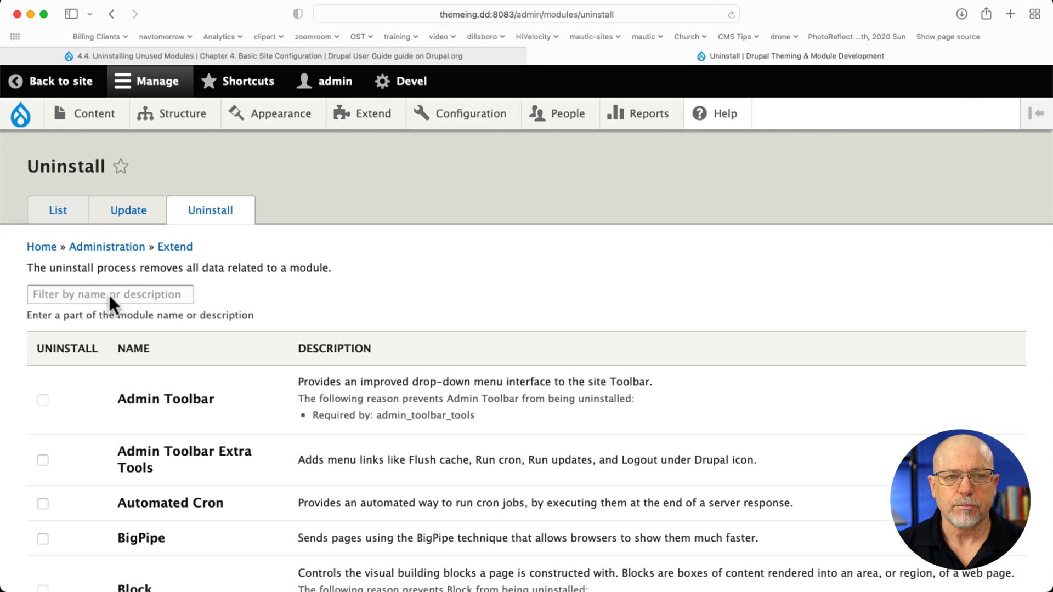
Filter by 'rs', select RSVP List, and submit it for uninstalling
text(rs)
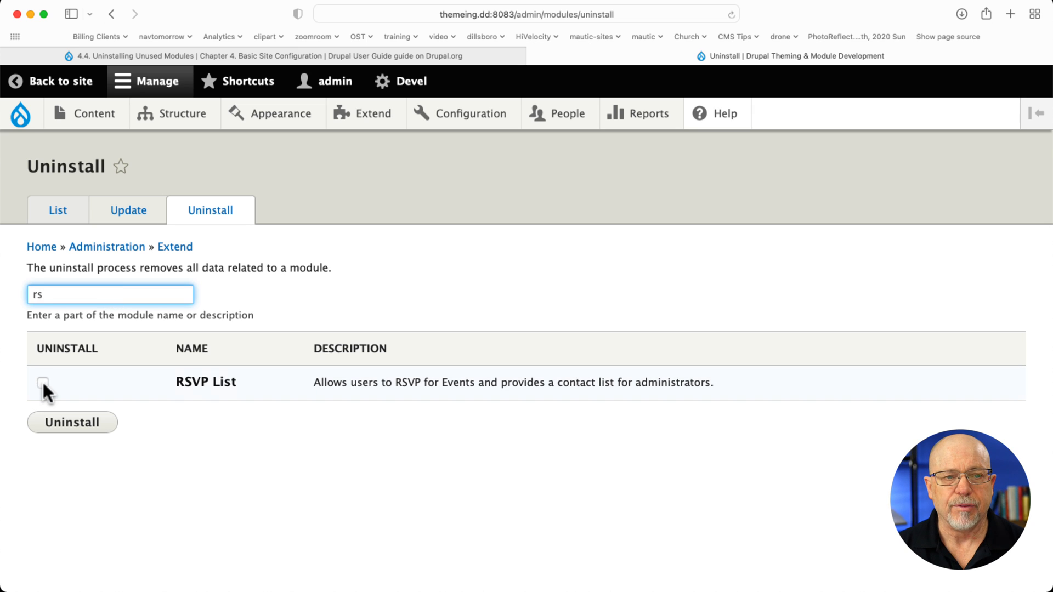
click(43, 383)
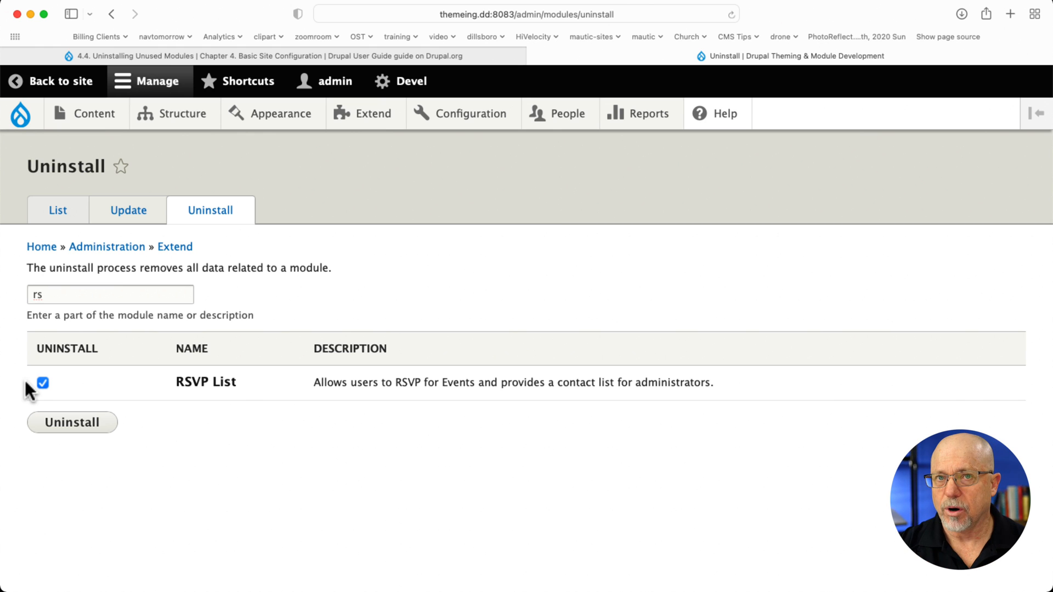
mouse_move(72, 422)
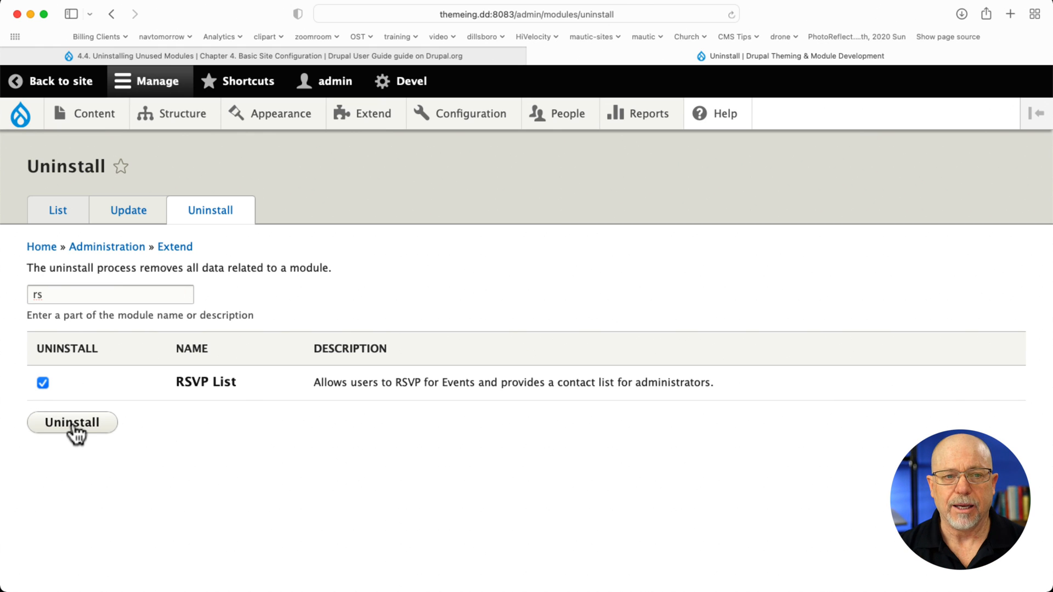
click(72, 422)
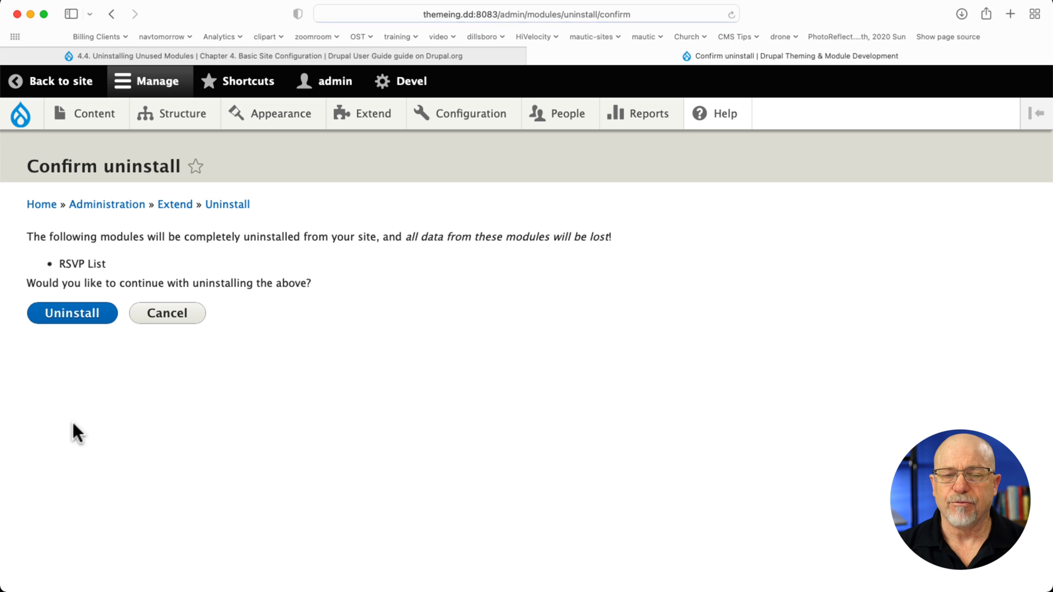
mouse_move(243, 289)
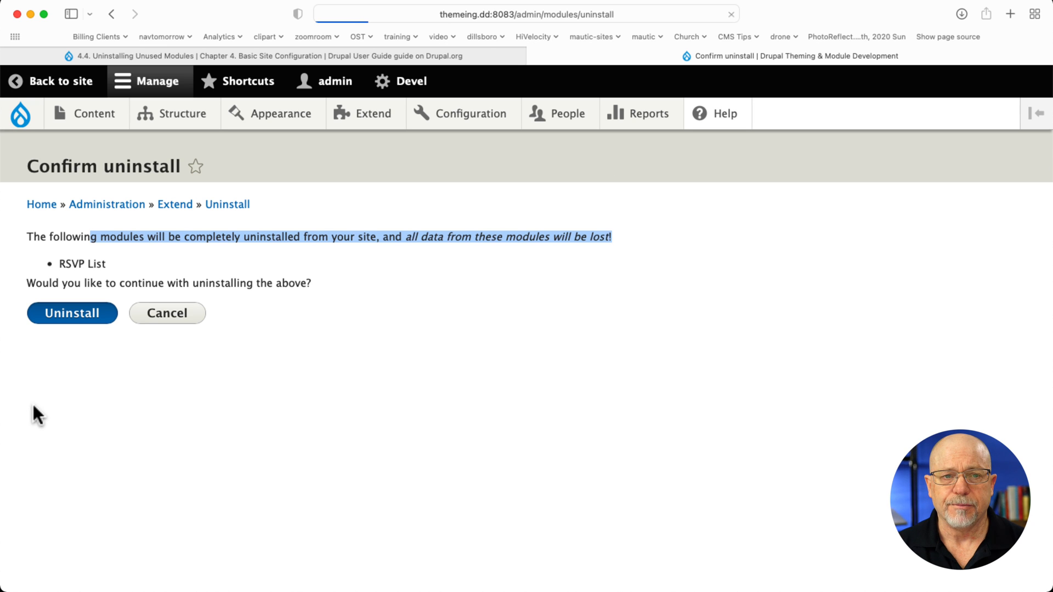
Confirm completely uninstalling RSVP List and losing its data
click(71, 313)
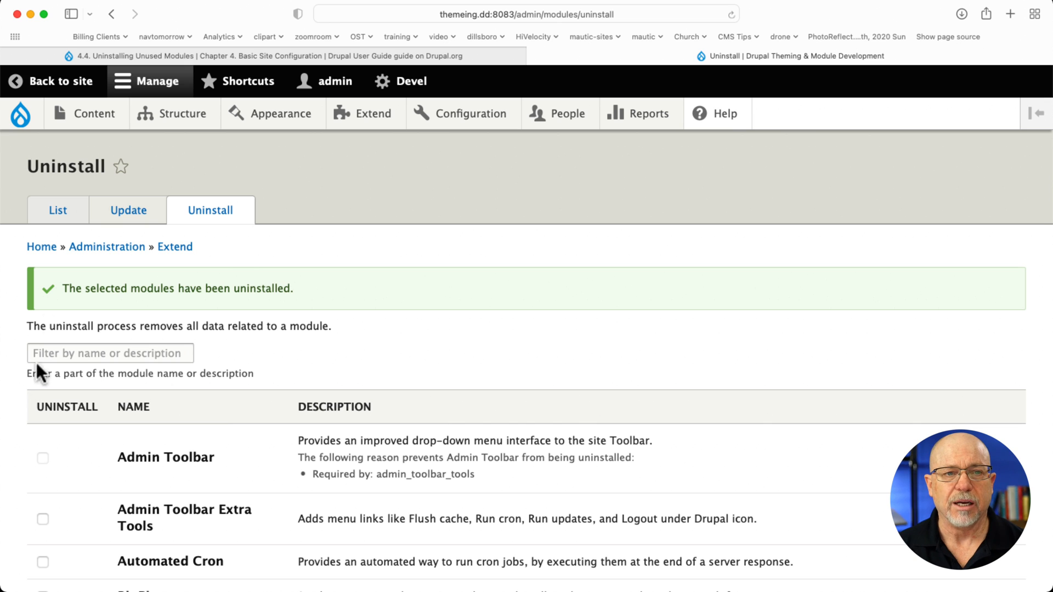
Go back to the Extend module list and scroll through it
click(58, 210)
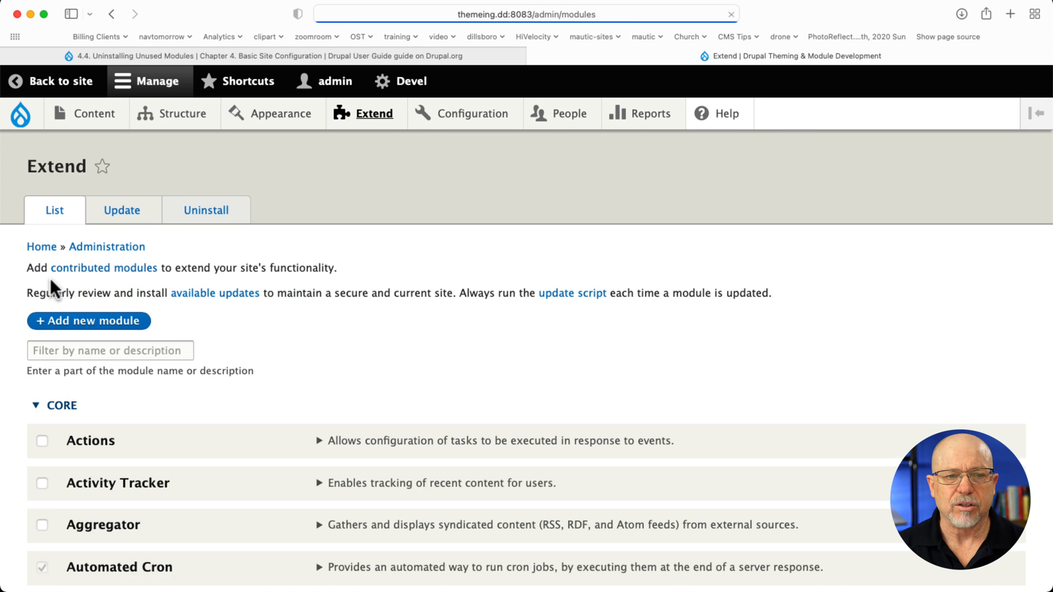
scroll(down, 3)
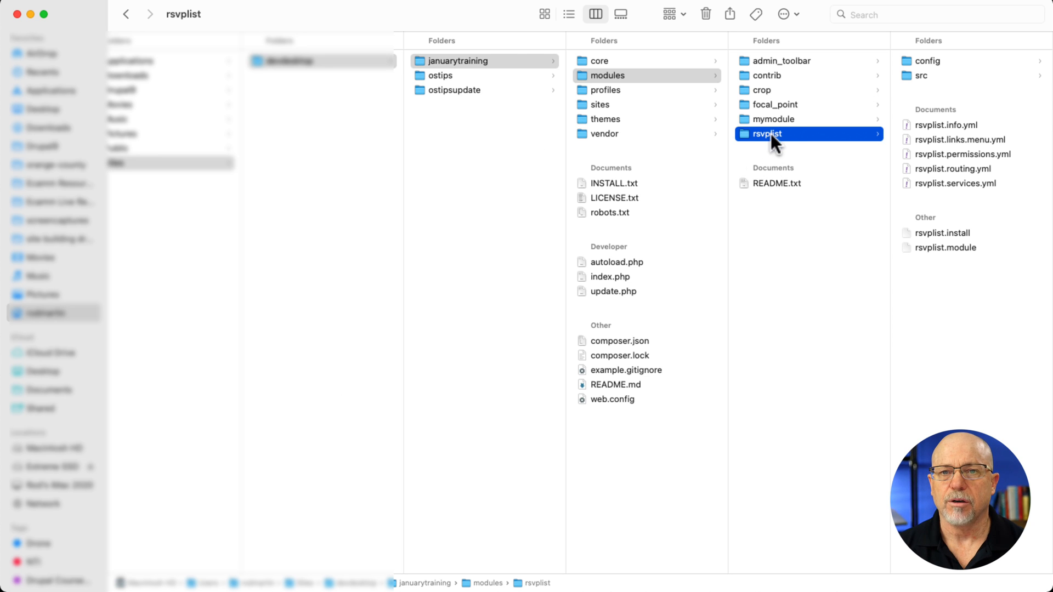
mouse_move(604, 89)
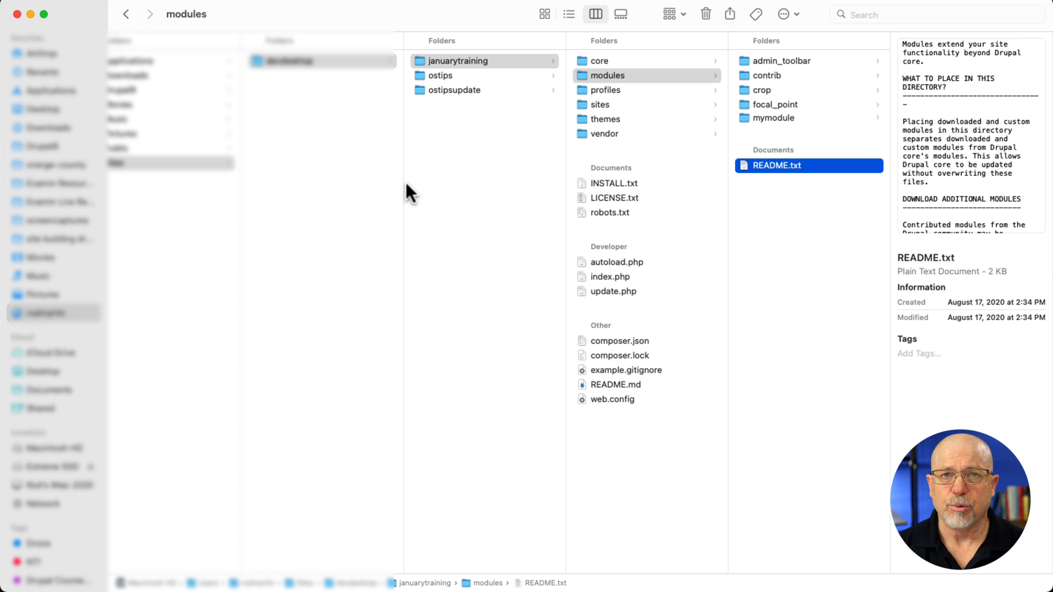
mouse_move(410, 195)
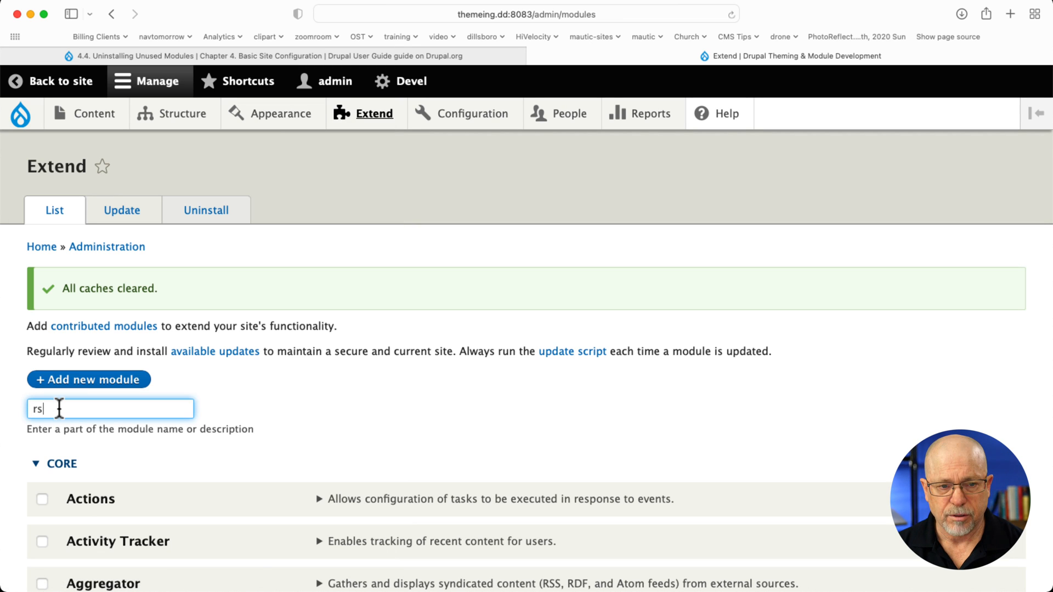
Filter the Extend list by 'rs' to confirm RSVP List is gone
text(rs)
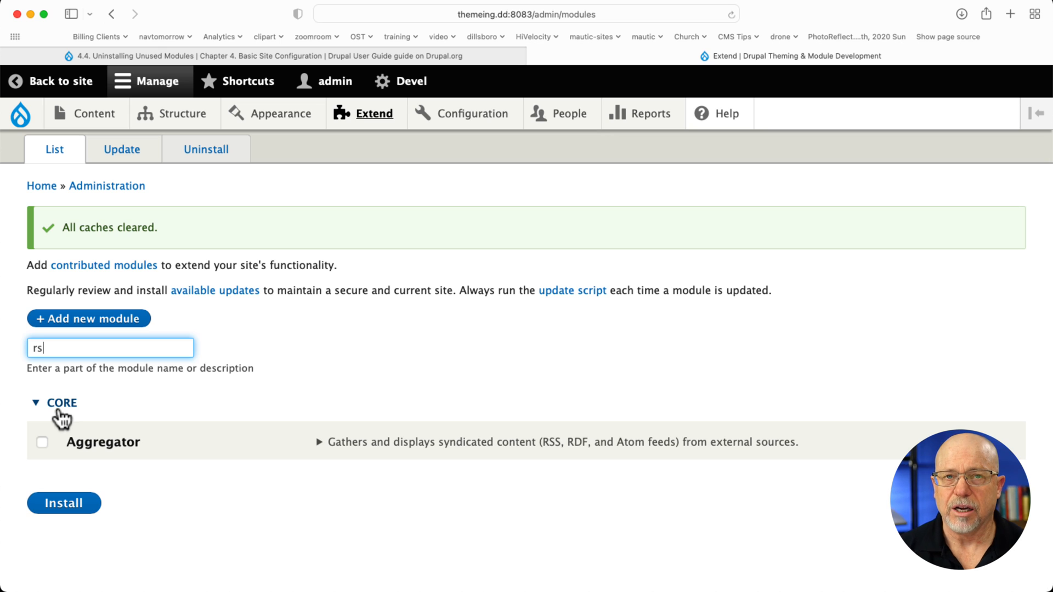